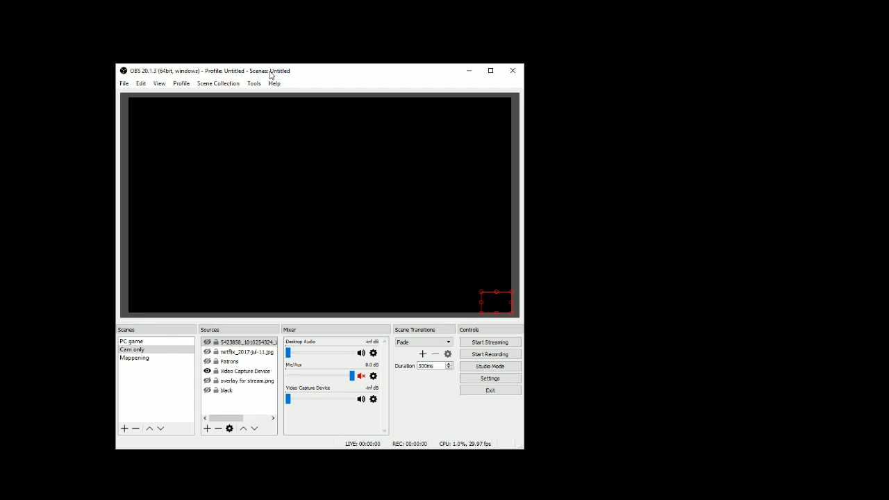
- Switch among the PC game, Mappening and Cam only scenes, ending on Cam only
left_click(131, 341)
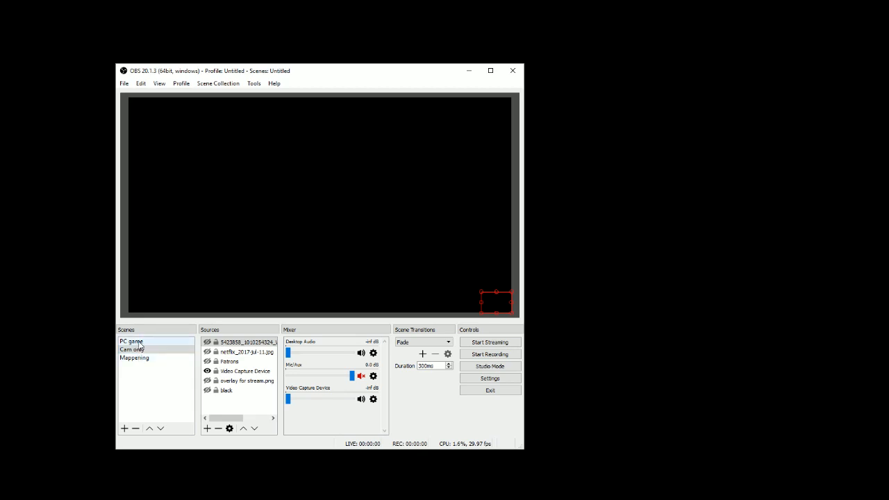
left_click(132, 349)
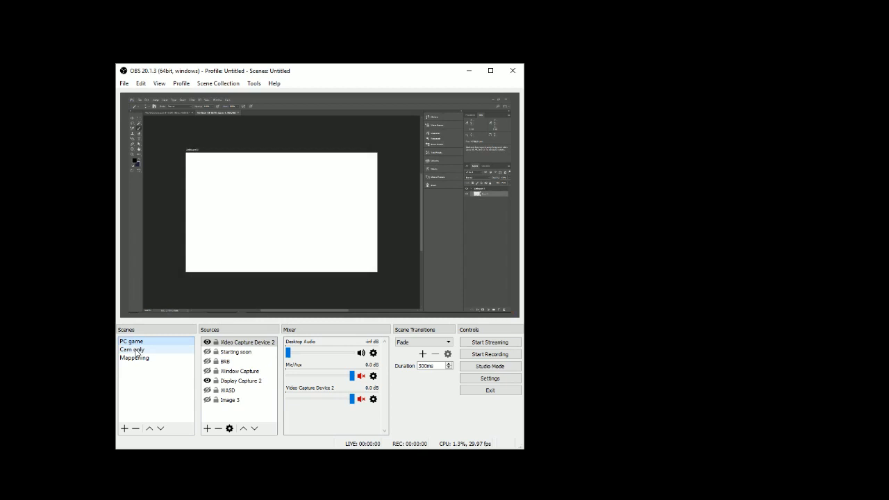
left_click(134, 358)
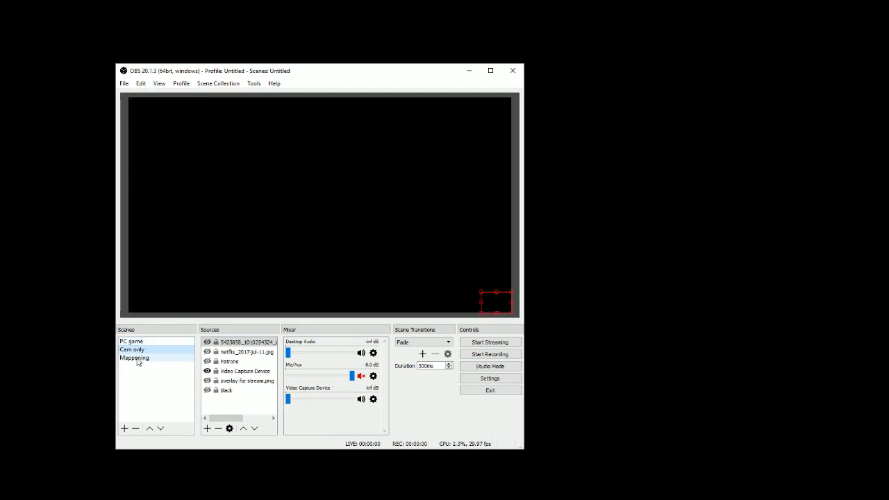
left_click(132, 349)
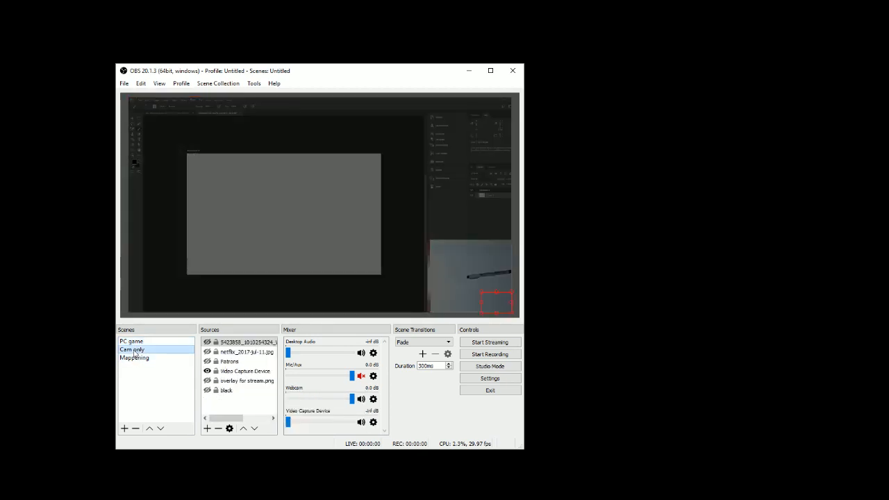
left_click(132, 350)
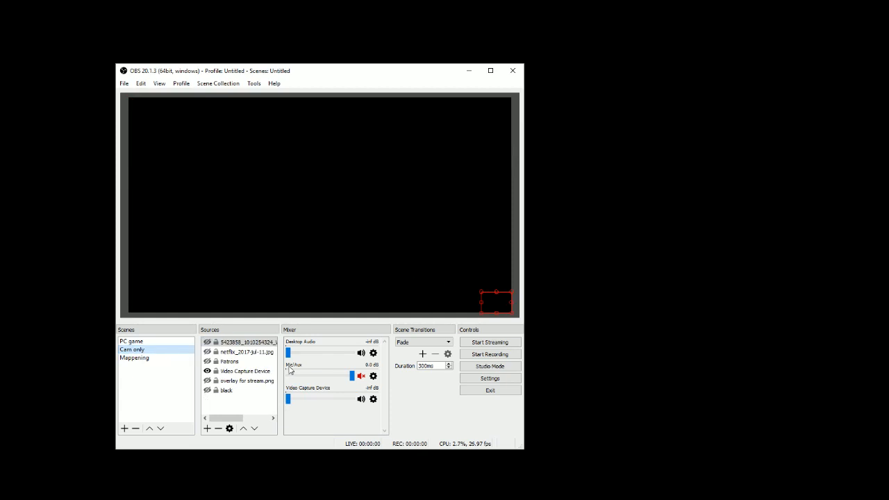
- Activate the Logitech camera in the Cam only Video Capture Device properties
right_click(245, 371)
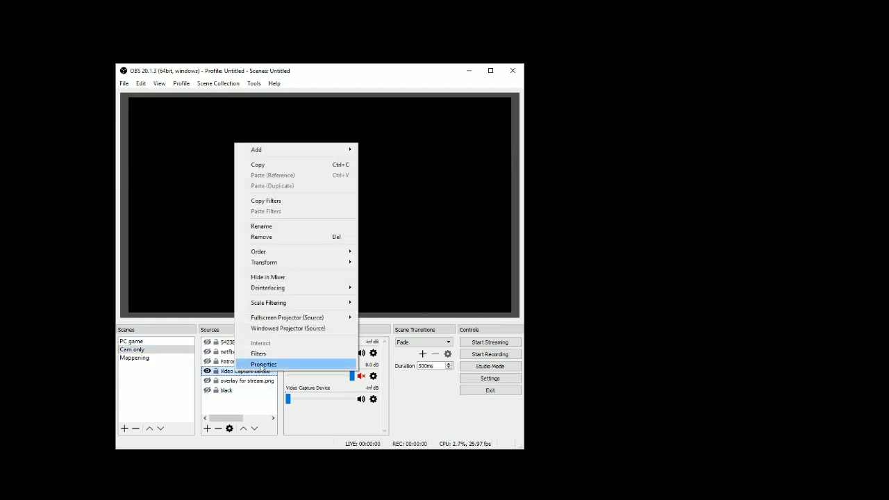
left_click(263, 364)
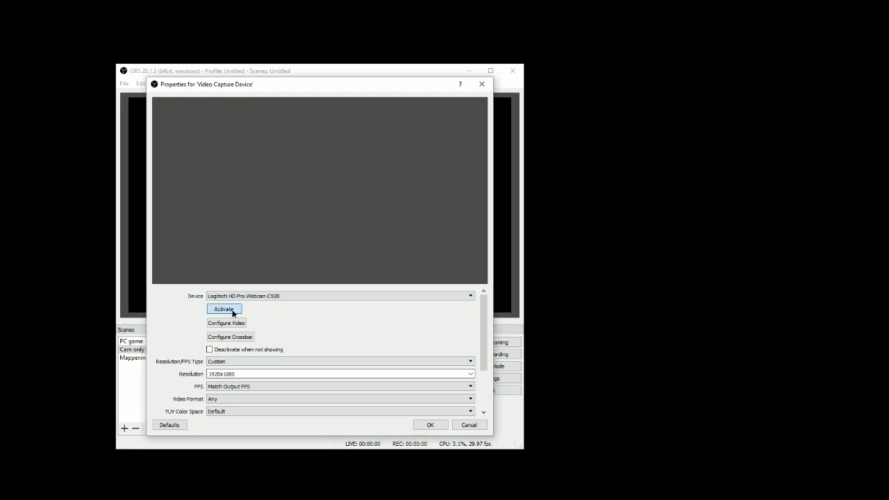
left_click(223, 309)
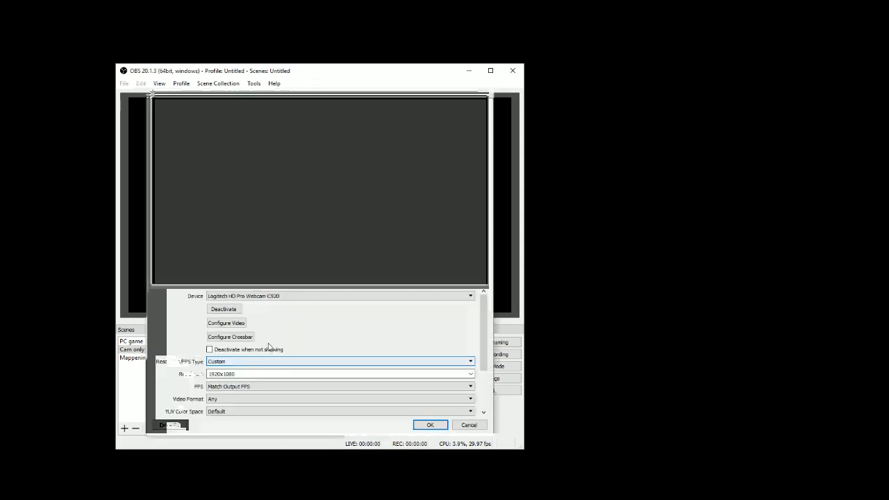
left_click(430, 424)
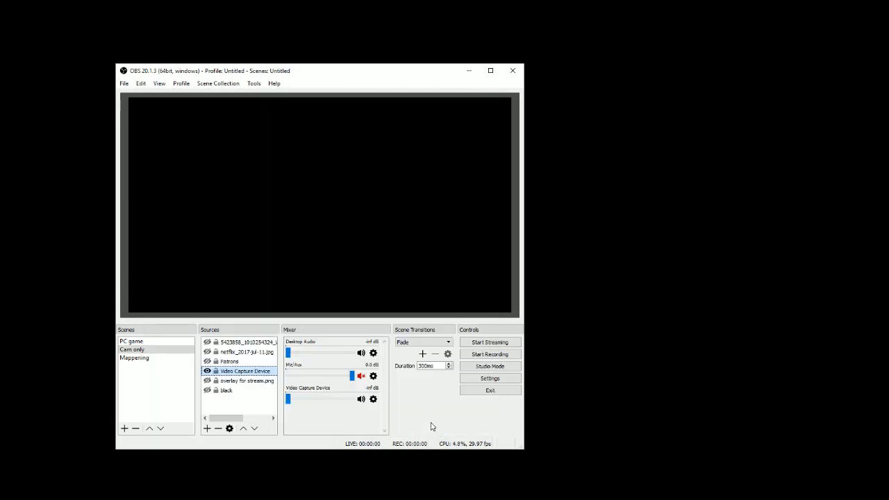
- Switch to Mappening, inspect its webcam inset, and select the Webcam source
left_click(134, 358)
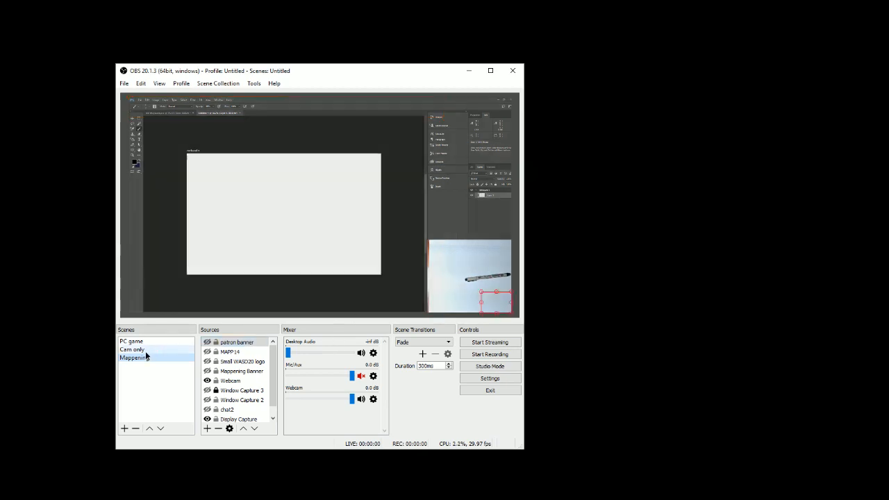
left_click(134, 357)
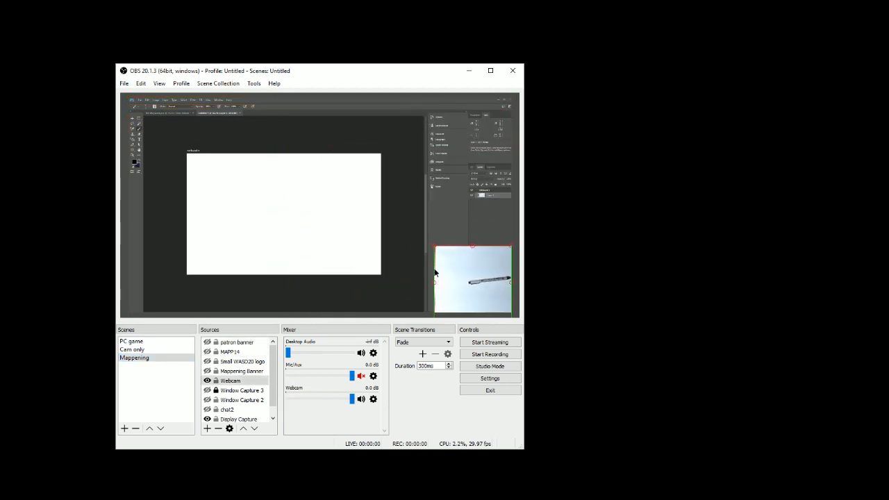
left_click(132, 348)
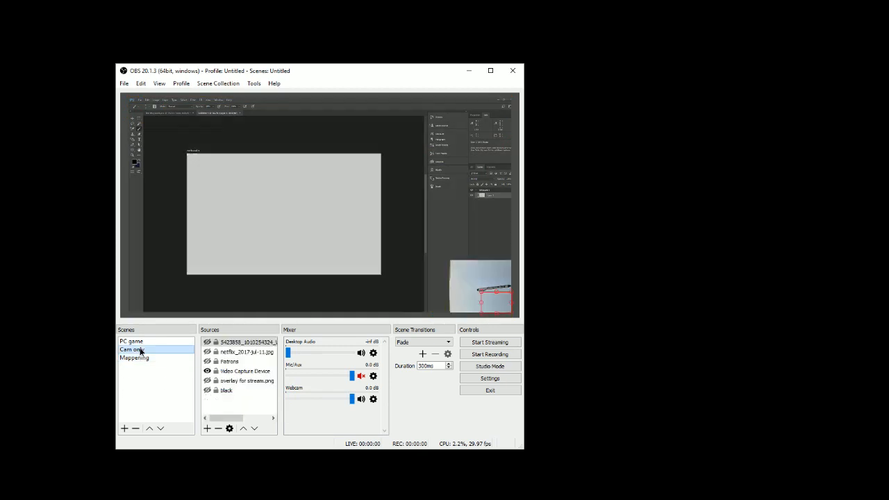
left_click(132, 350)
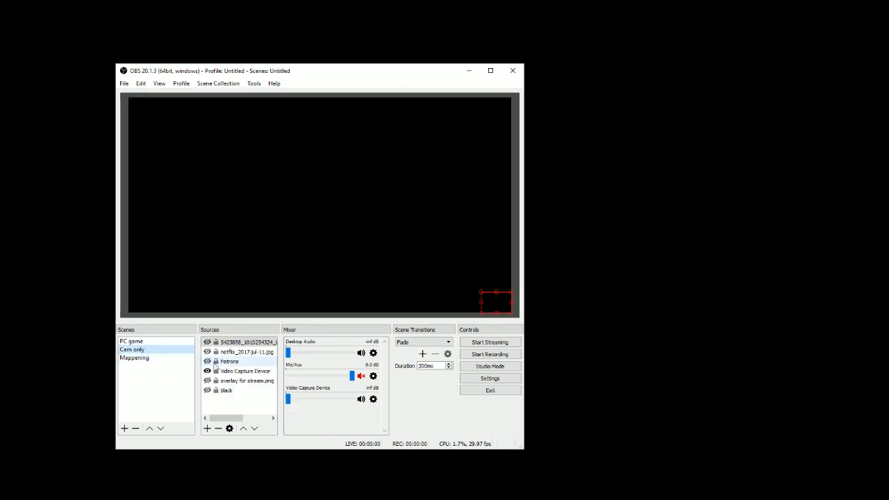
left_click(134, 357)
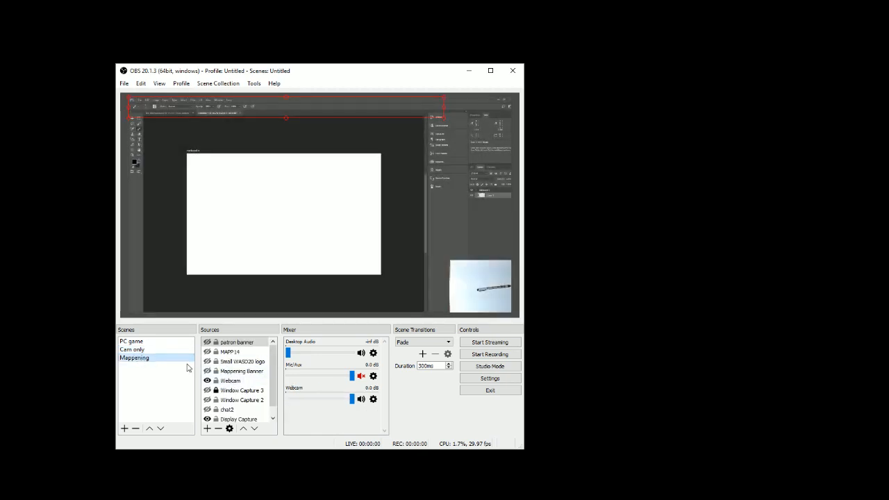
left_click(230, 381)
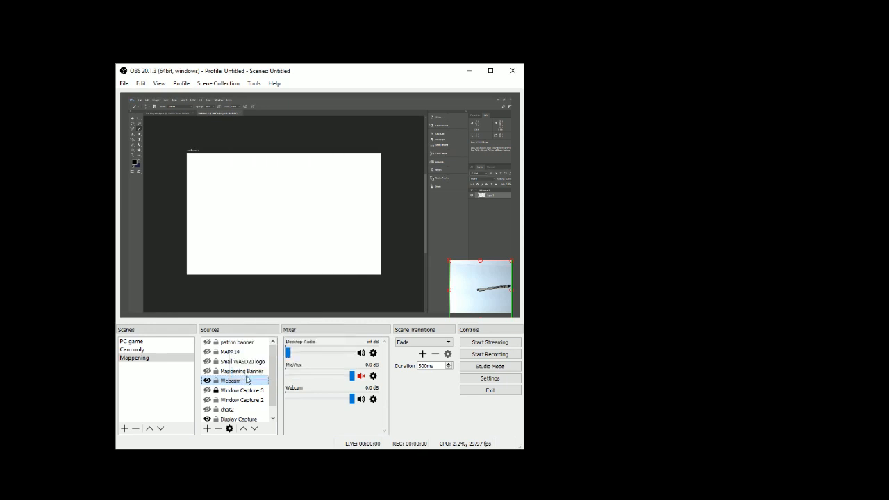
- Deactivate the Logitech camera in the Mappening Webcam source's properties
double_click(230, 380)
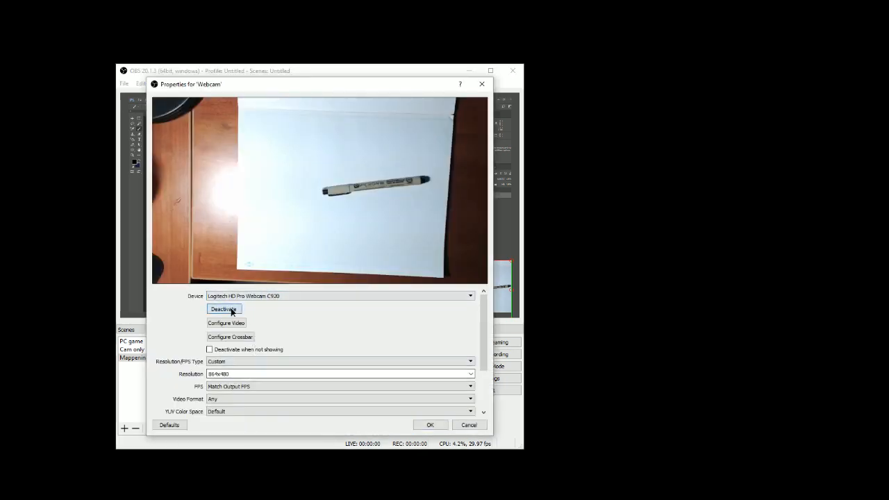
left_click(224, 308)
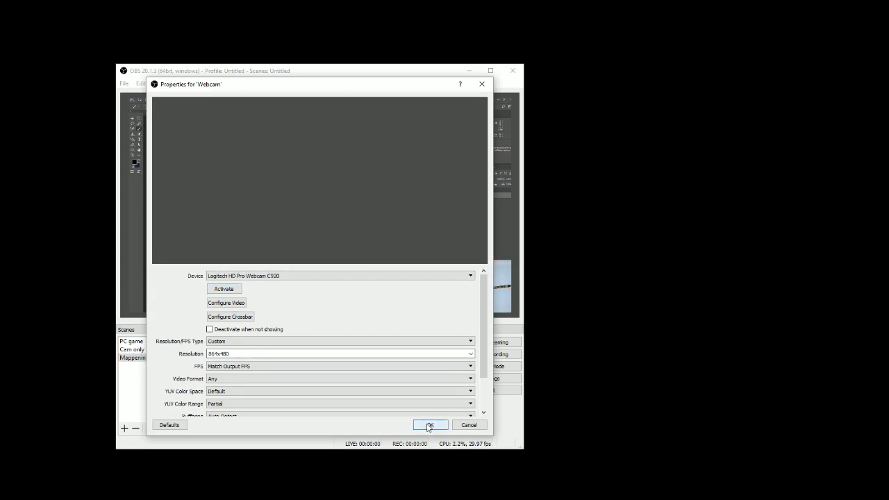
left_click(429, 424)
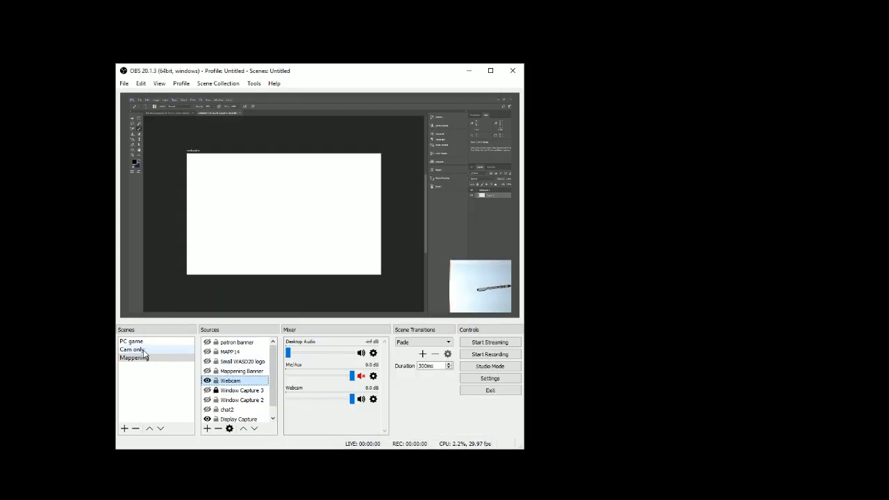
- Confirm the Cam only Video Capture Device is active and reselect Cam only
left_click(134, 357)
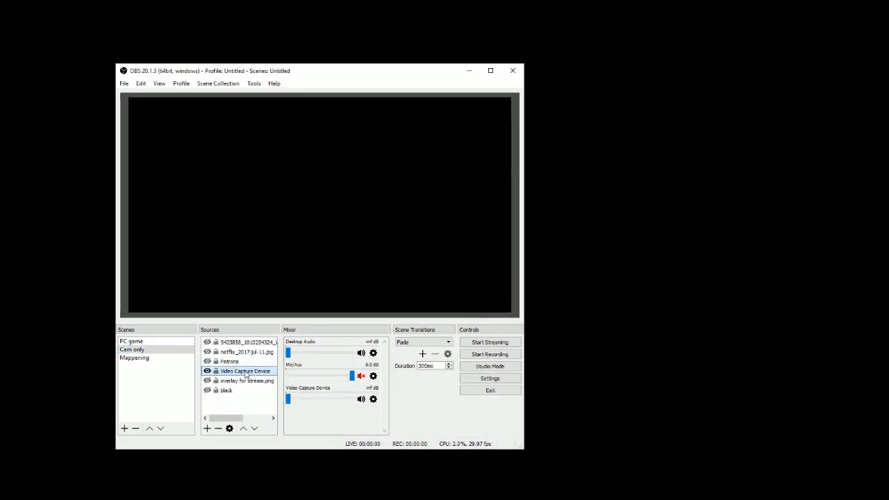
double_click(245, 370)
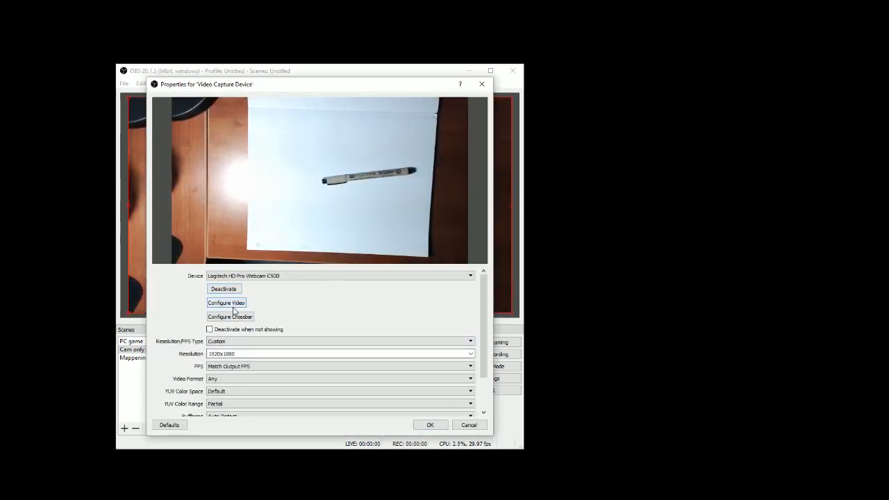
left_click(430, 424)
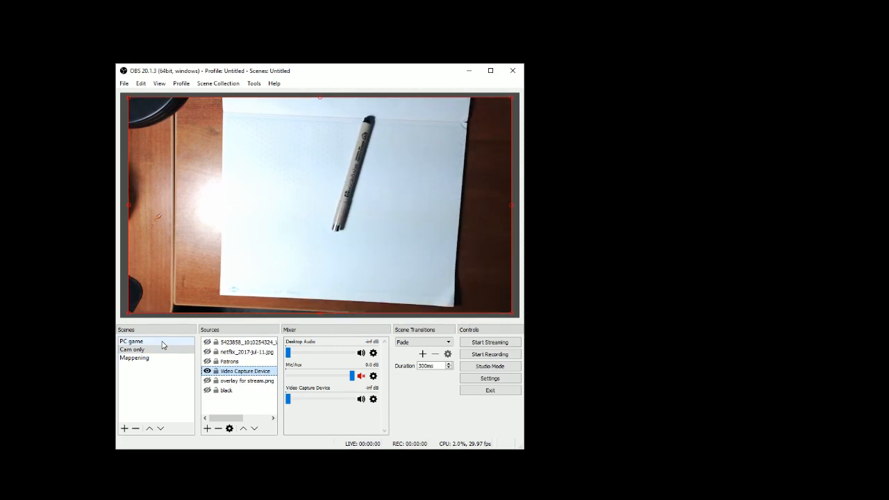
left_click(132, 349)
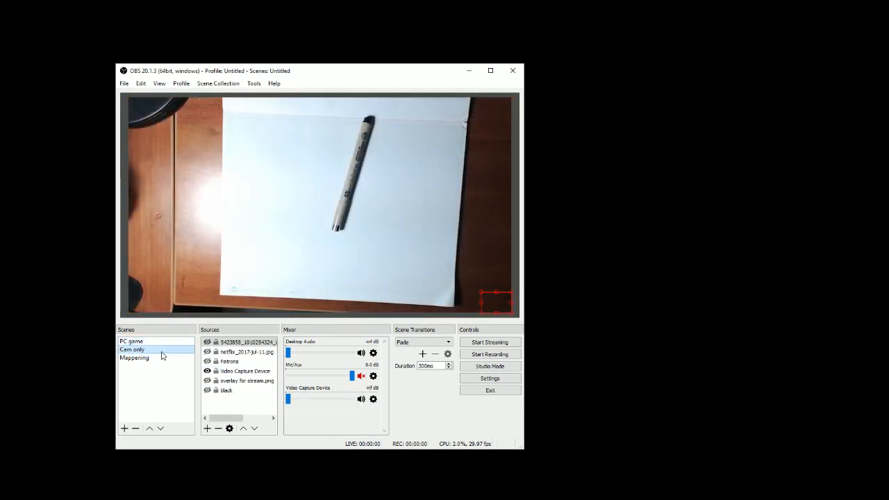